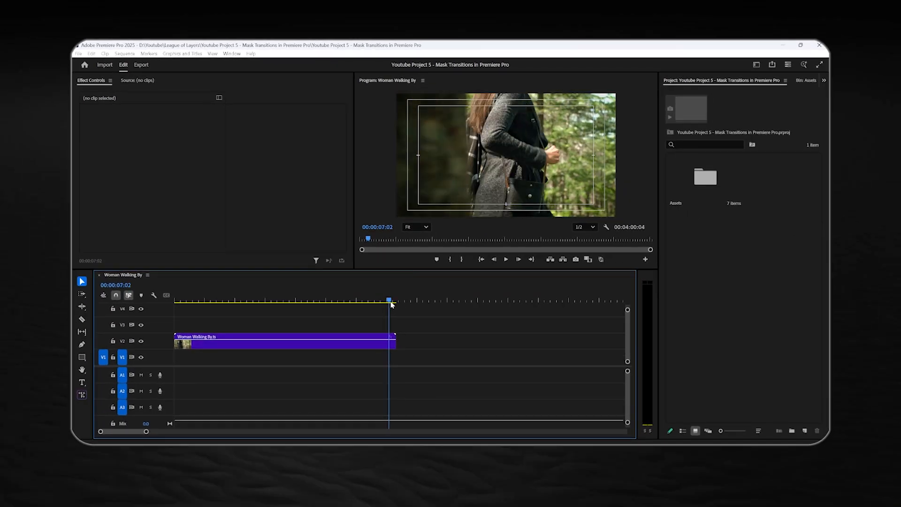
Add a rectangular opacity mask to the Woman Walking By clip
click(282, 341)
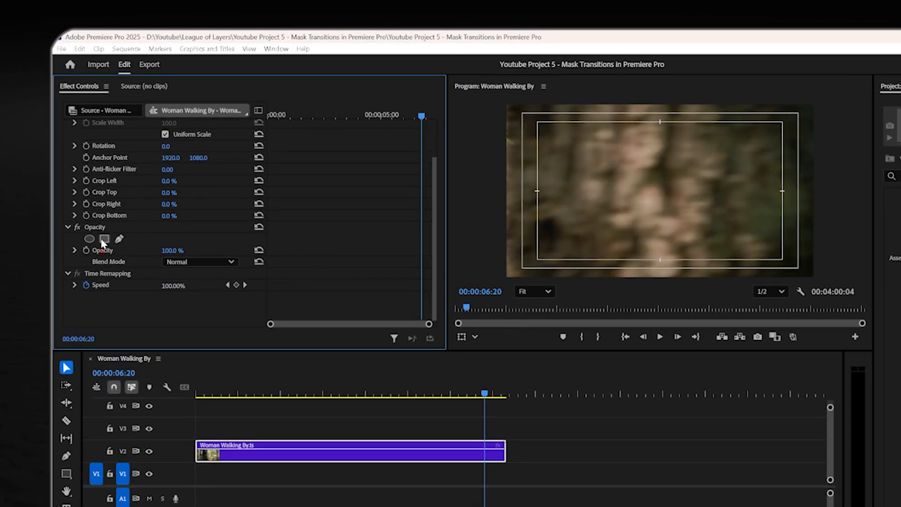
click(104, 239)
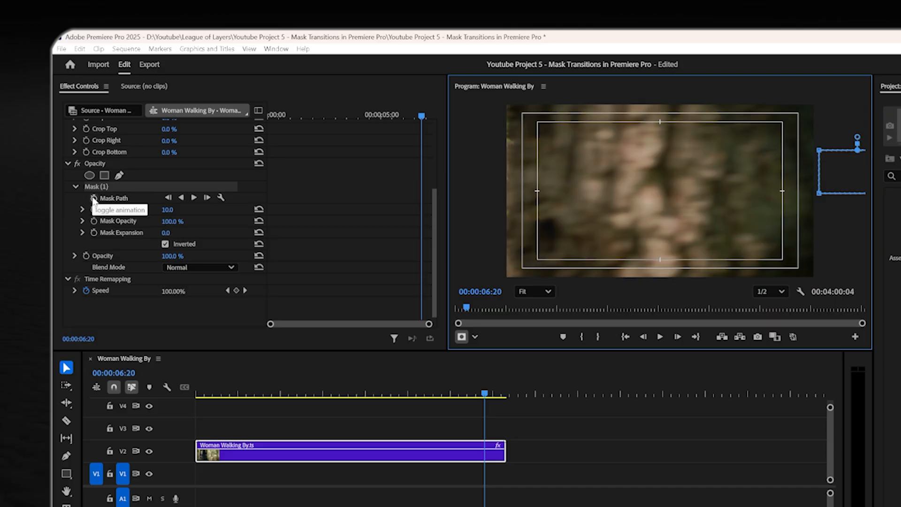
Set the first Mask Path keyframe and step forward toward 00:00:07:05
click(85, 198)
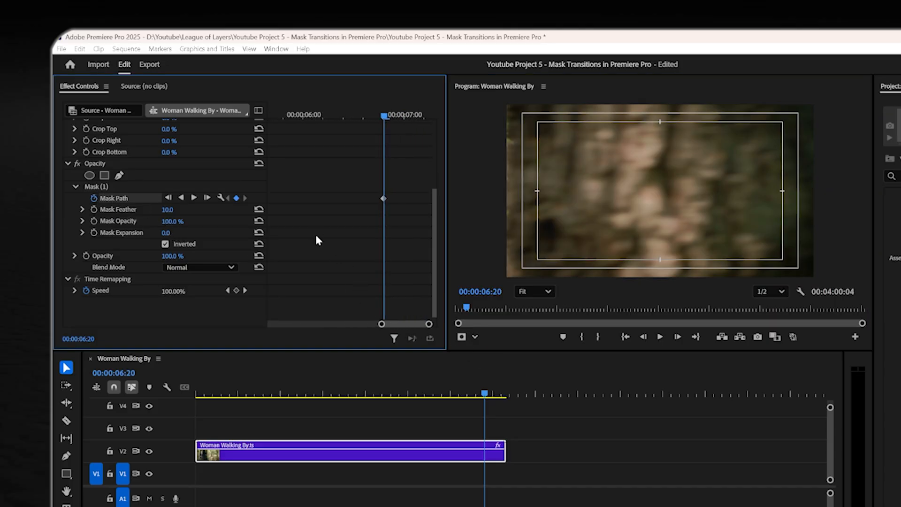
key(Right)
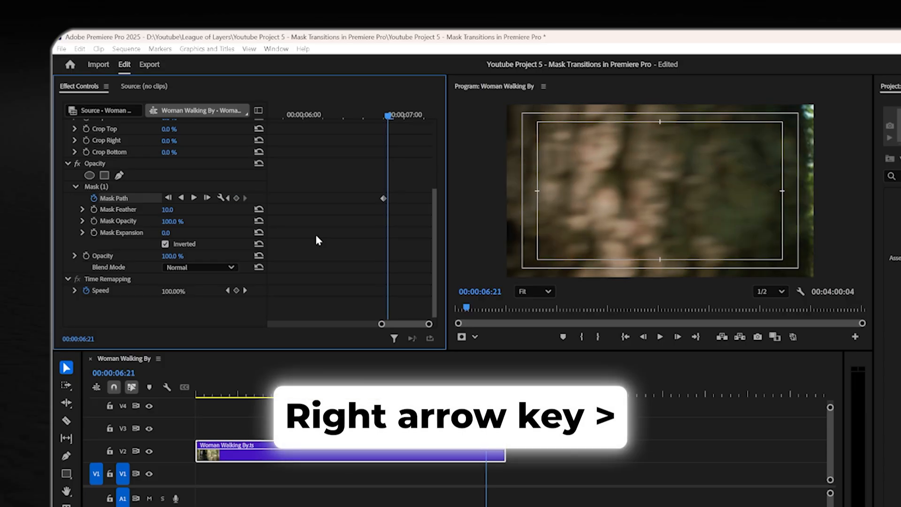
key(Right)
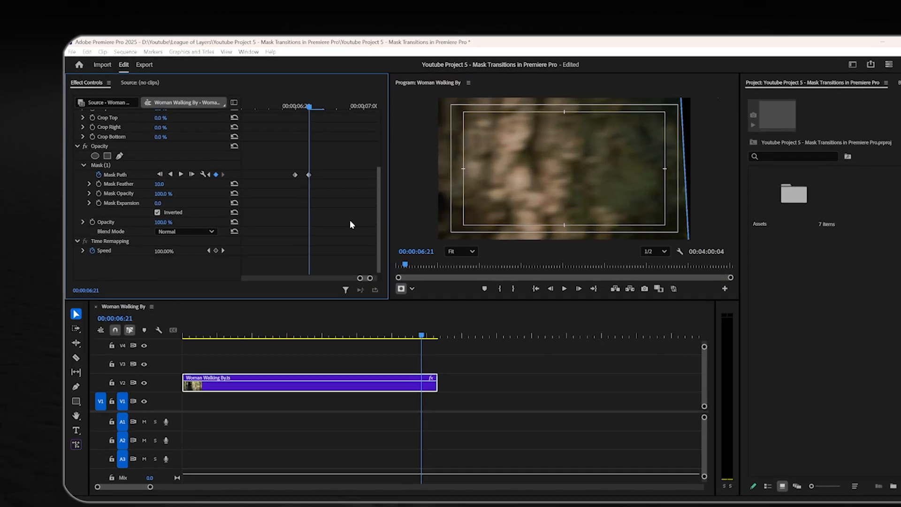
key(Right)
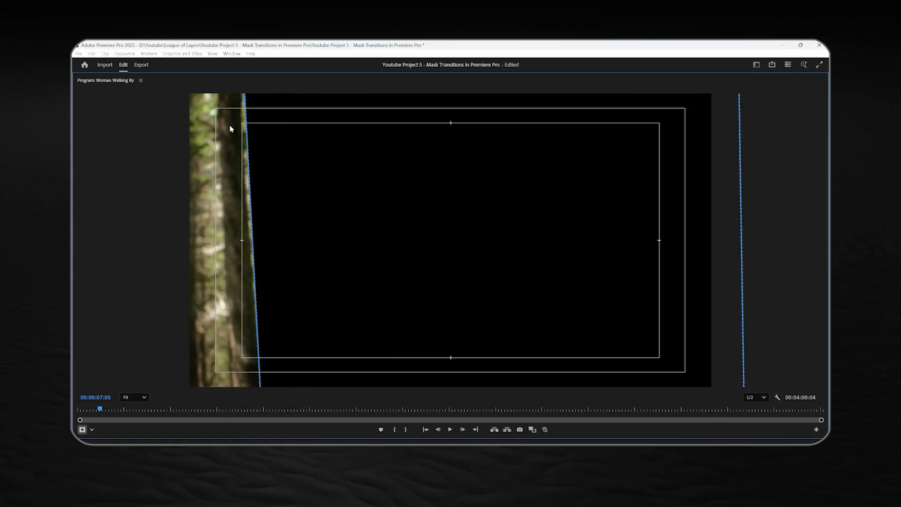
mouse_move(711, 156)
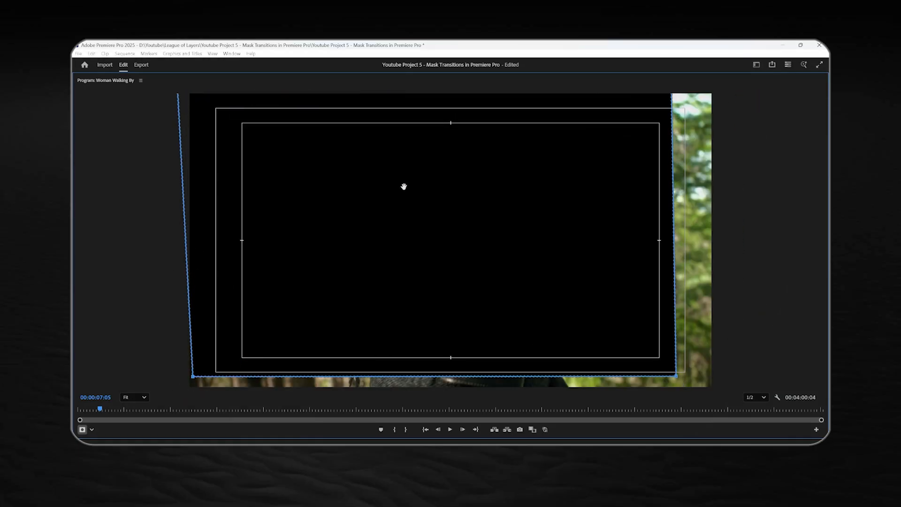
Drag the mask across the frame at 00:00:07:05, setting the second Mask Path keyframe
drag(683, 108, 747, 118)
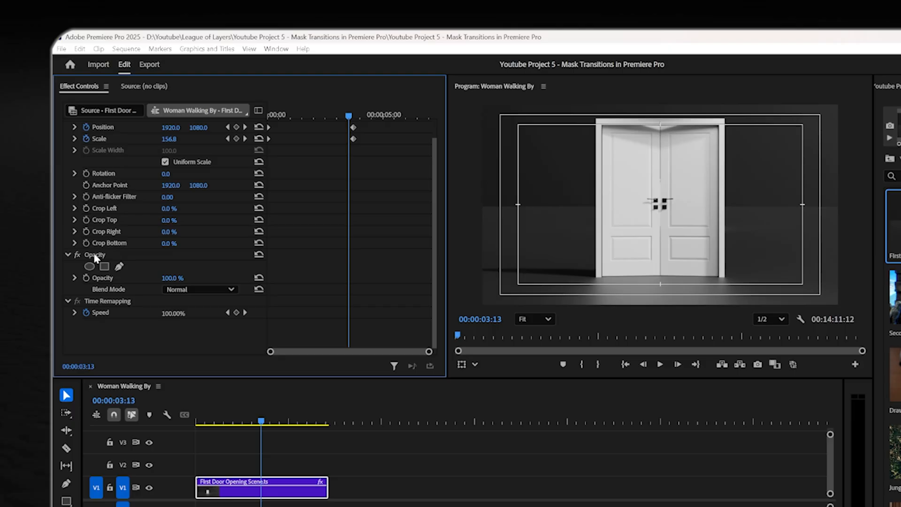
Add an inverted 4-point polygon mask to the door clip and step forward a frame
click(104, 266)
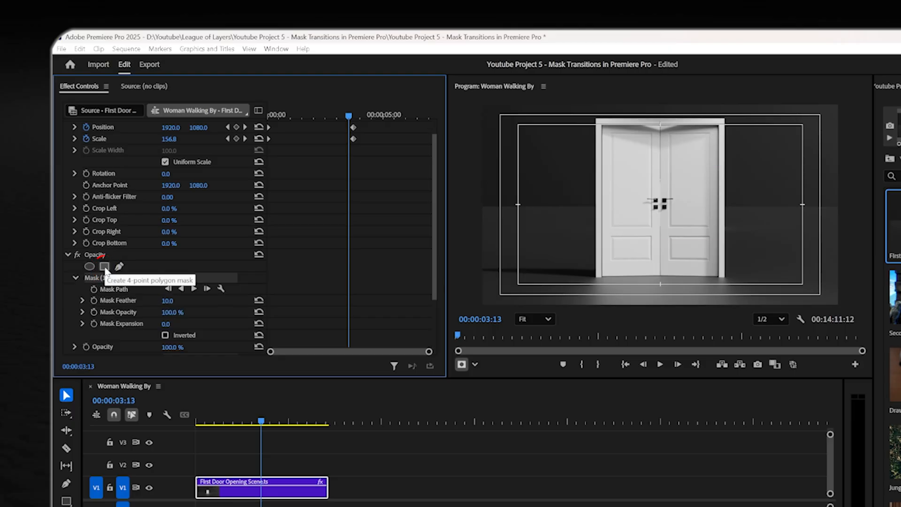
click(165, 335)
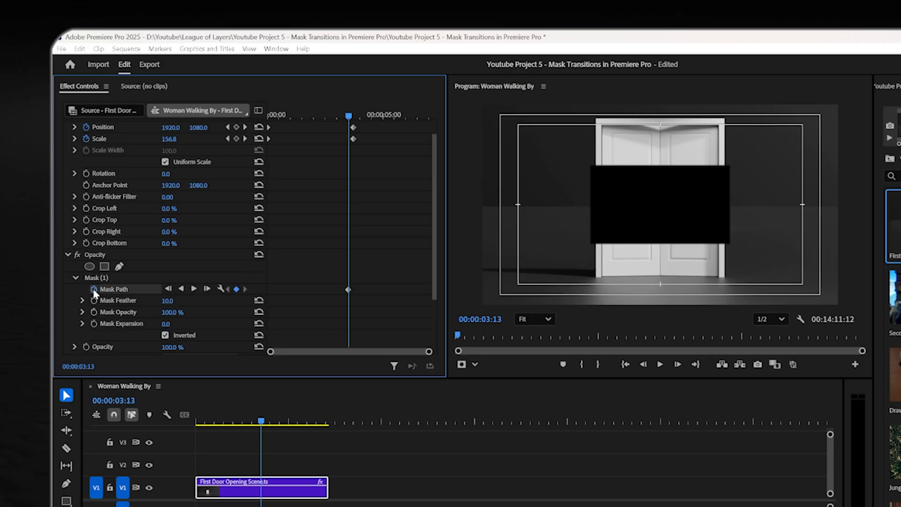
key(Right)
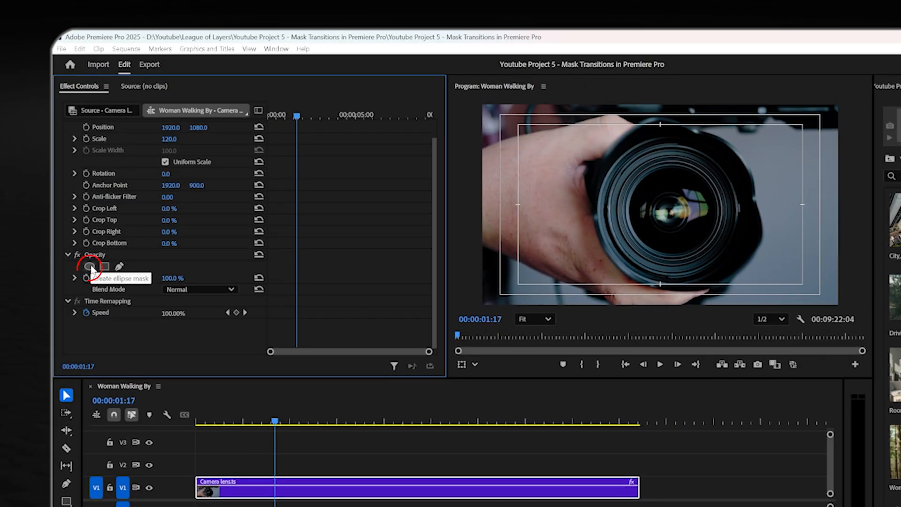
Give the Camera lens clip an inverted ellipse opacity mask
click(89, 266)
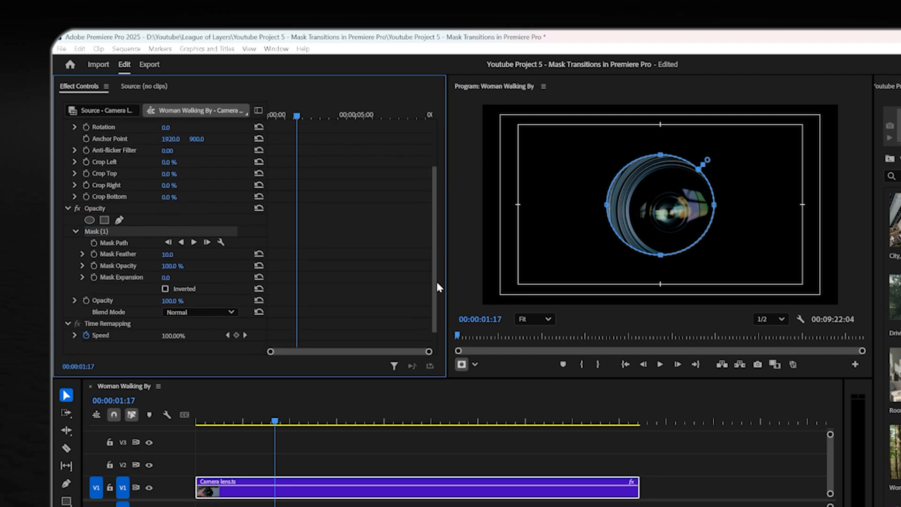
click(165, 275)
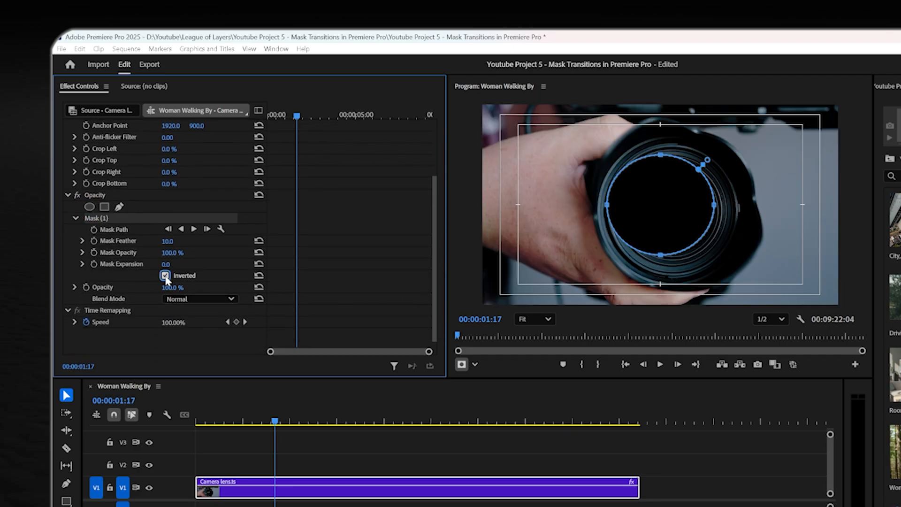